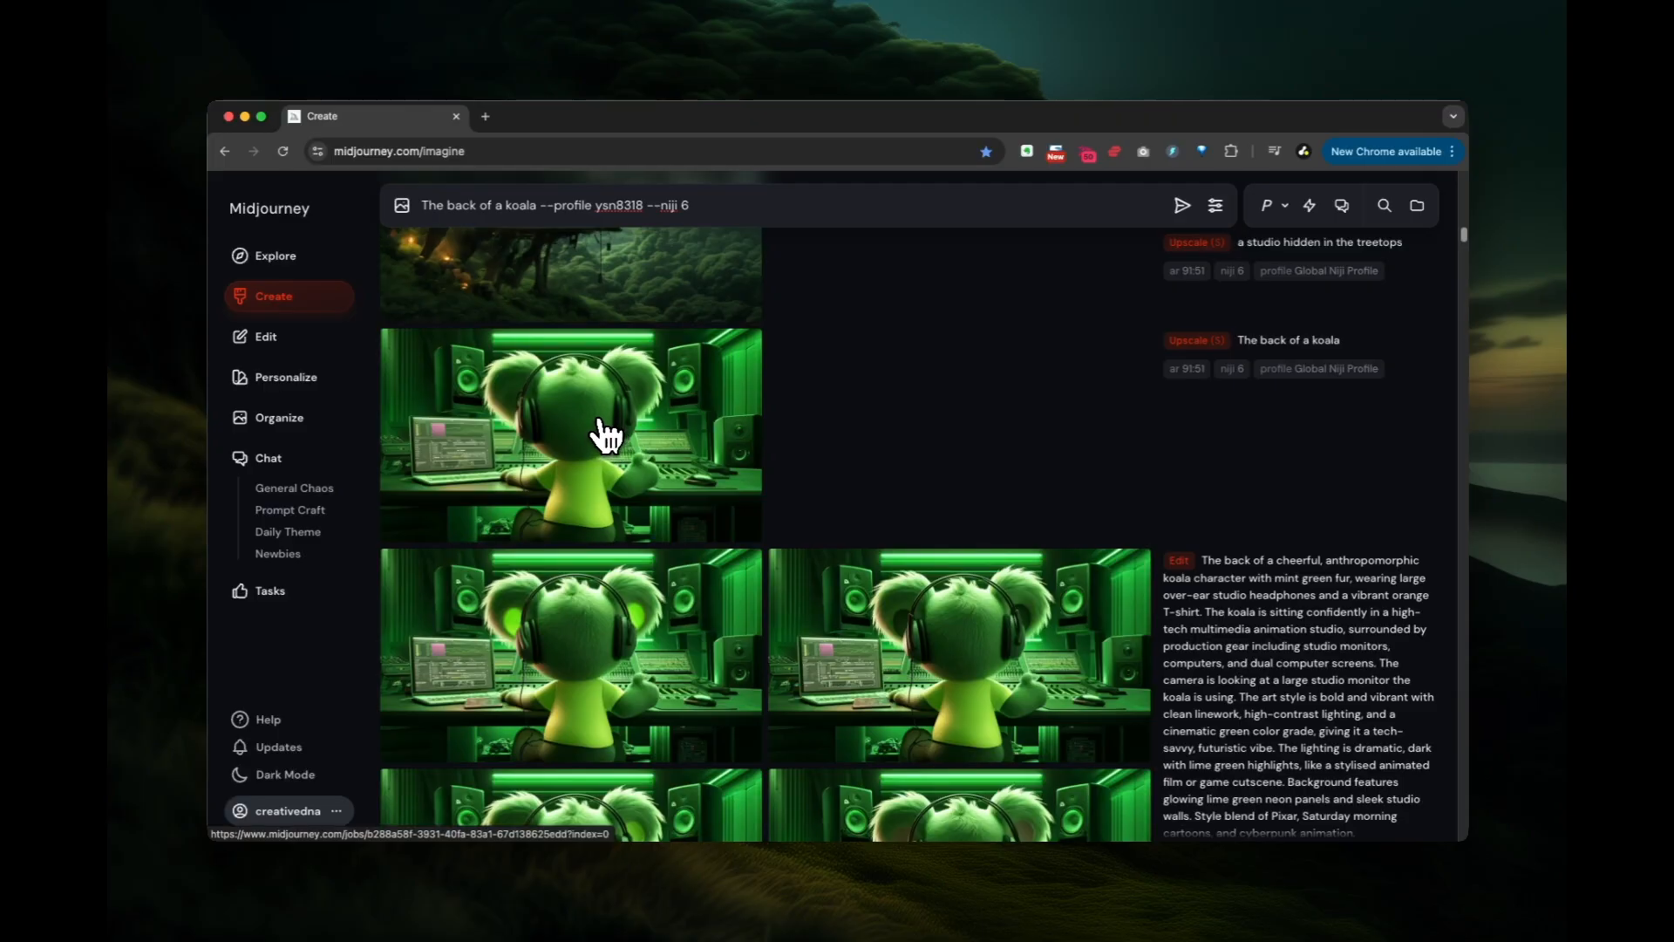
# Open the back-of-a-koala green recording studio image in full detail view
pyautogui.click(569, 435)
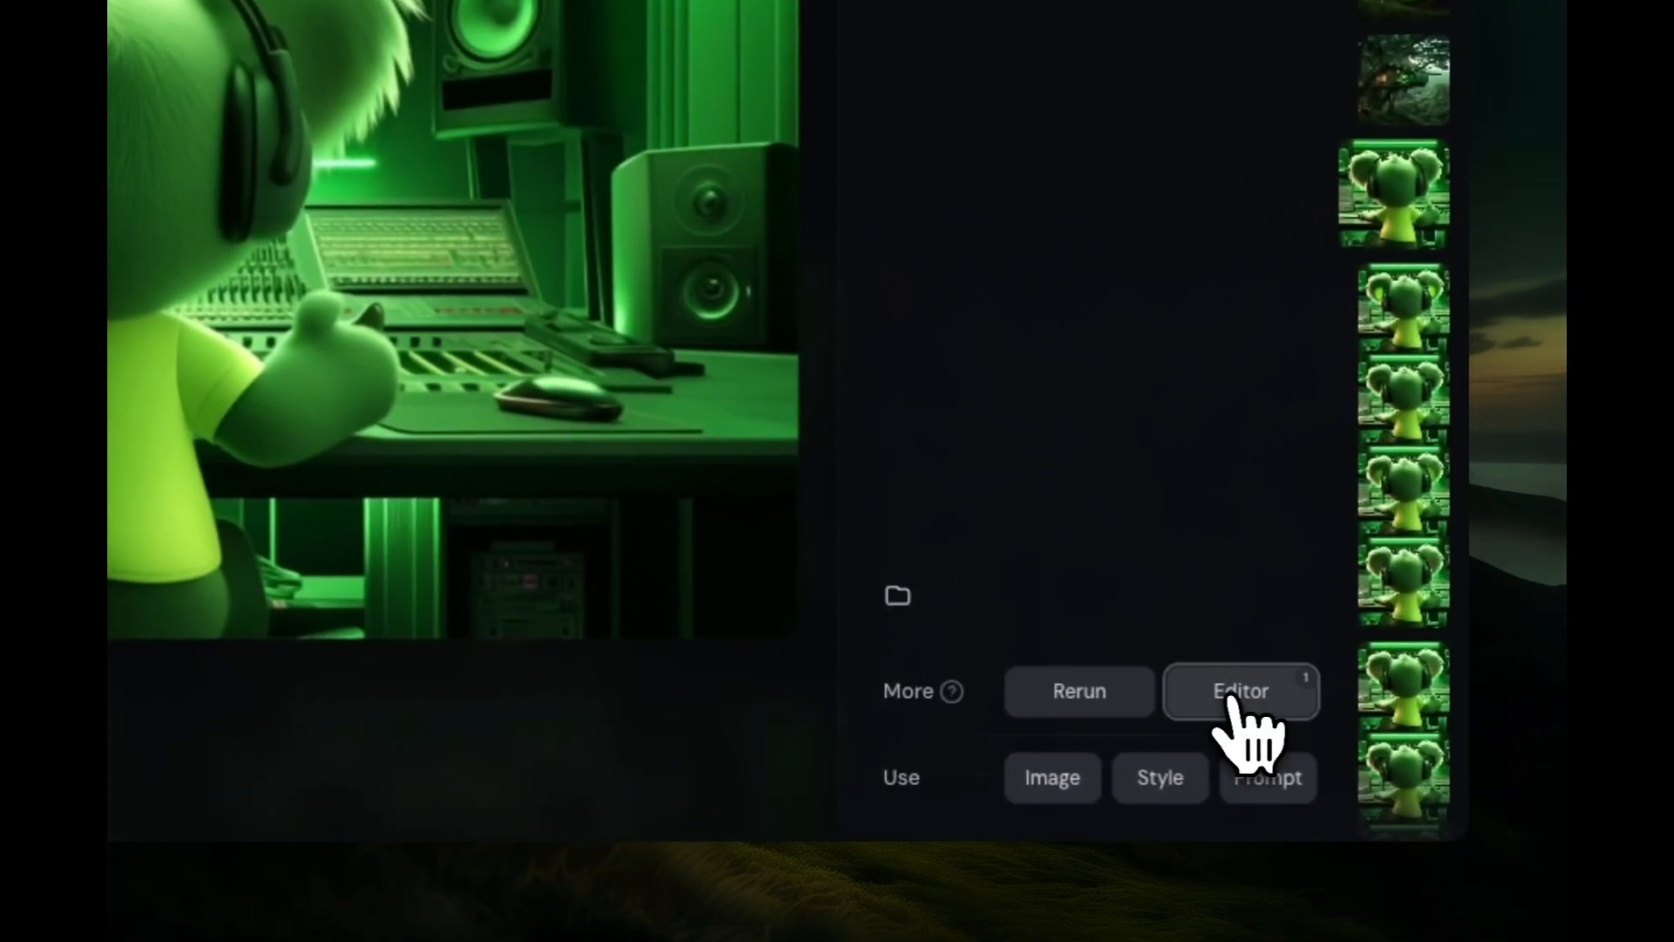
# Load the koala studio image into the editor and scale it down to 49%
pyautogui.click(1240, 691)
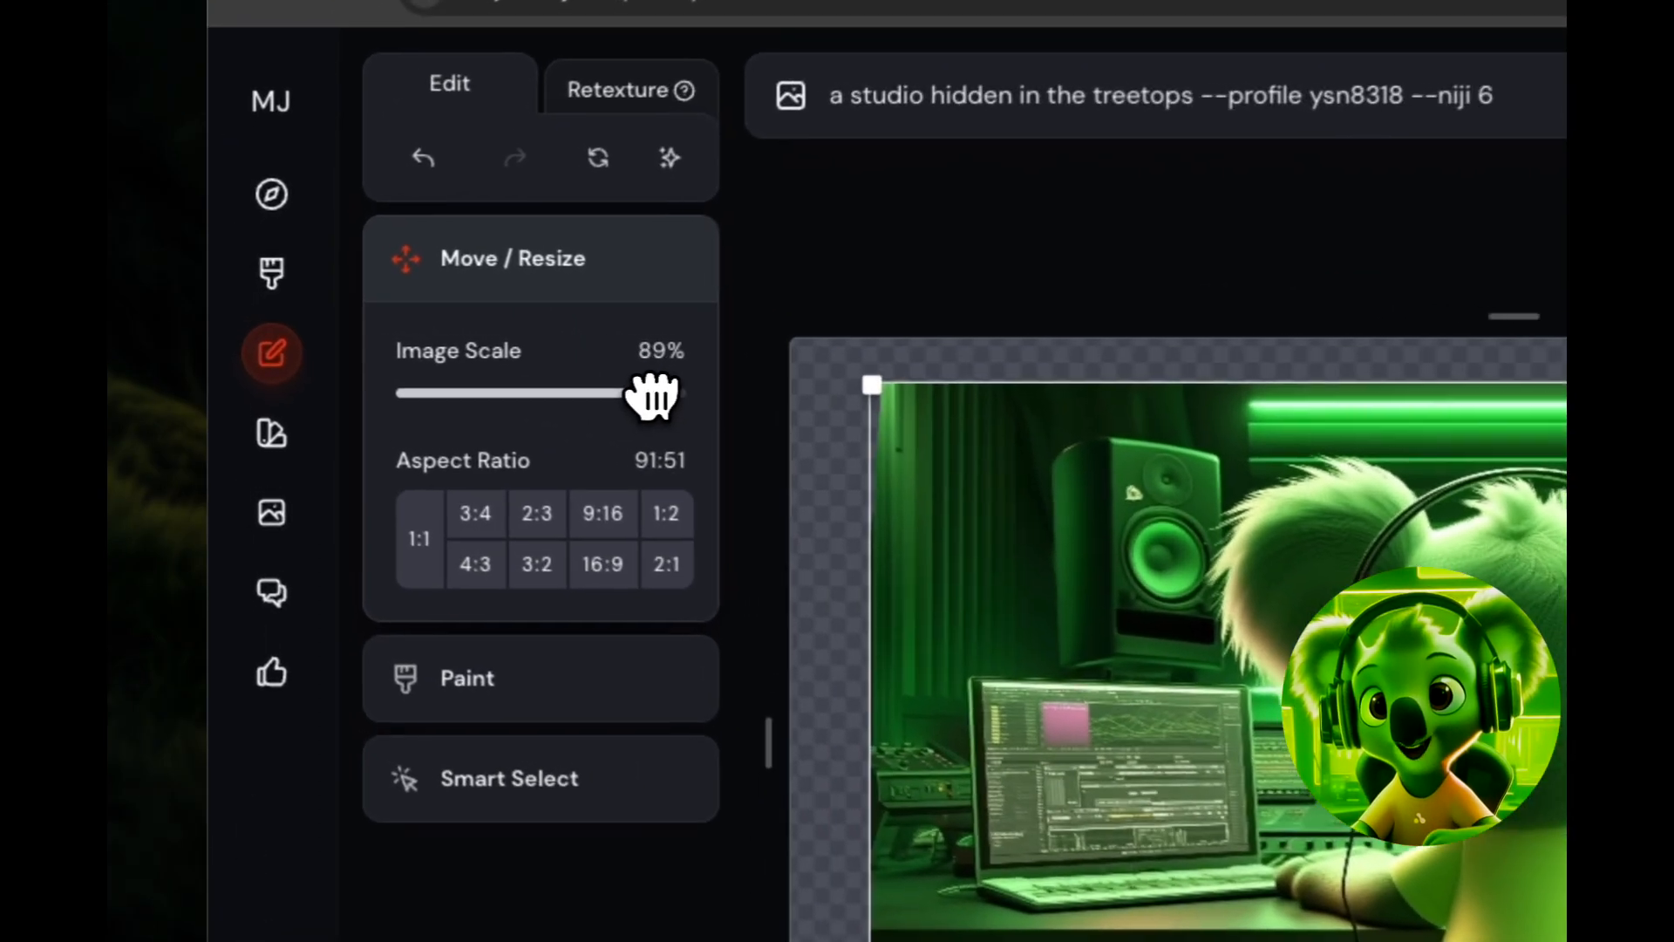
pyautogui.moveTo(651, 394); pyautogui.dragTo(551, 409)
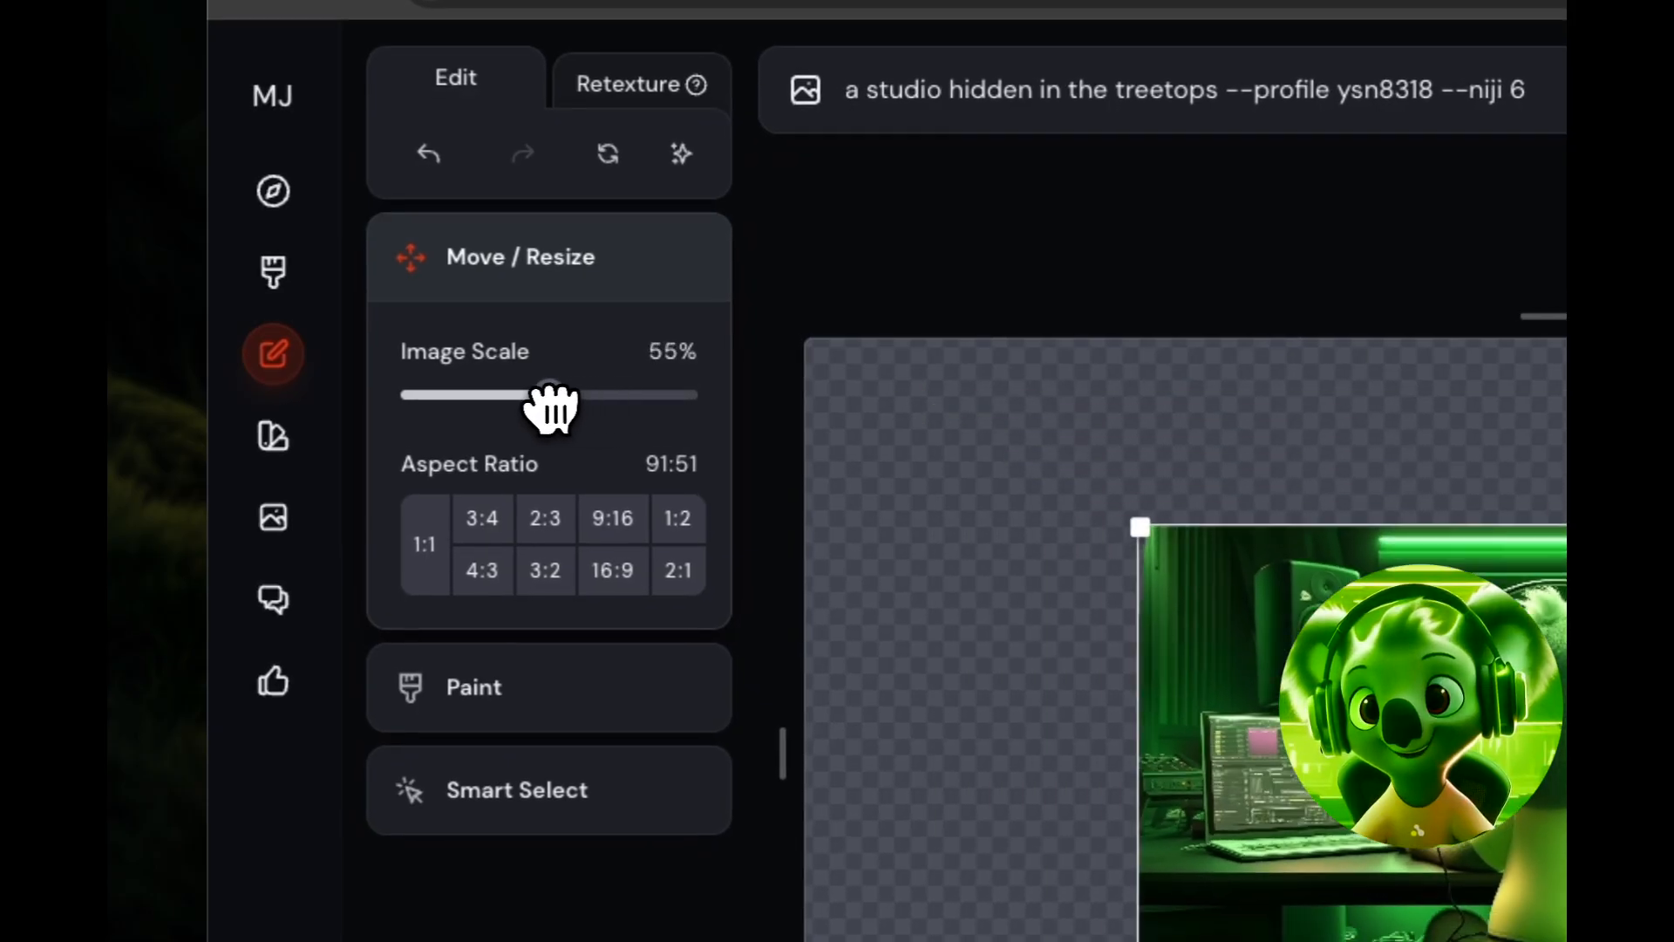
pyautogui.moveTo(551, 395); pyautogui.dragTo(534, 395)
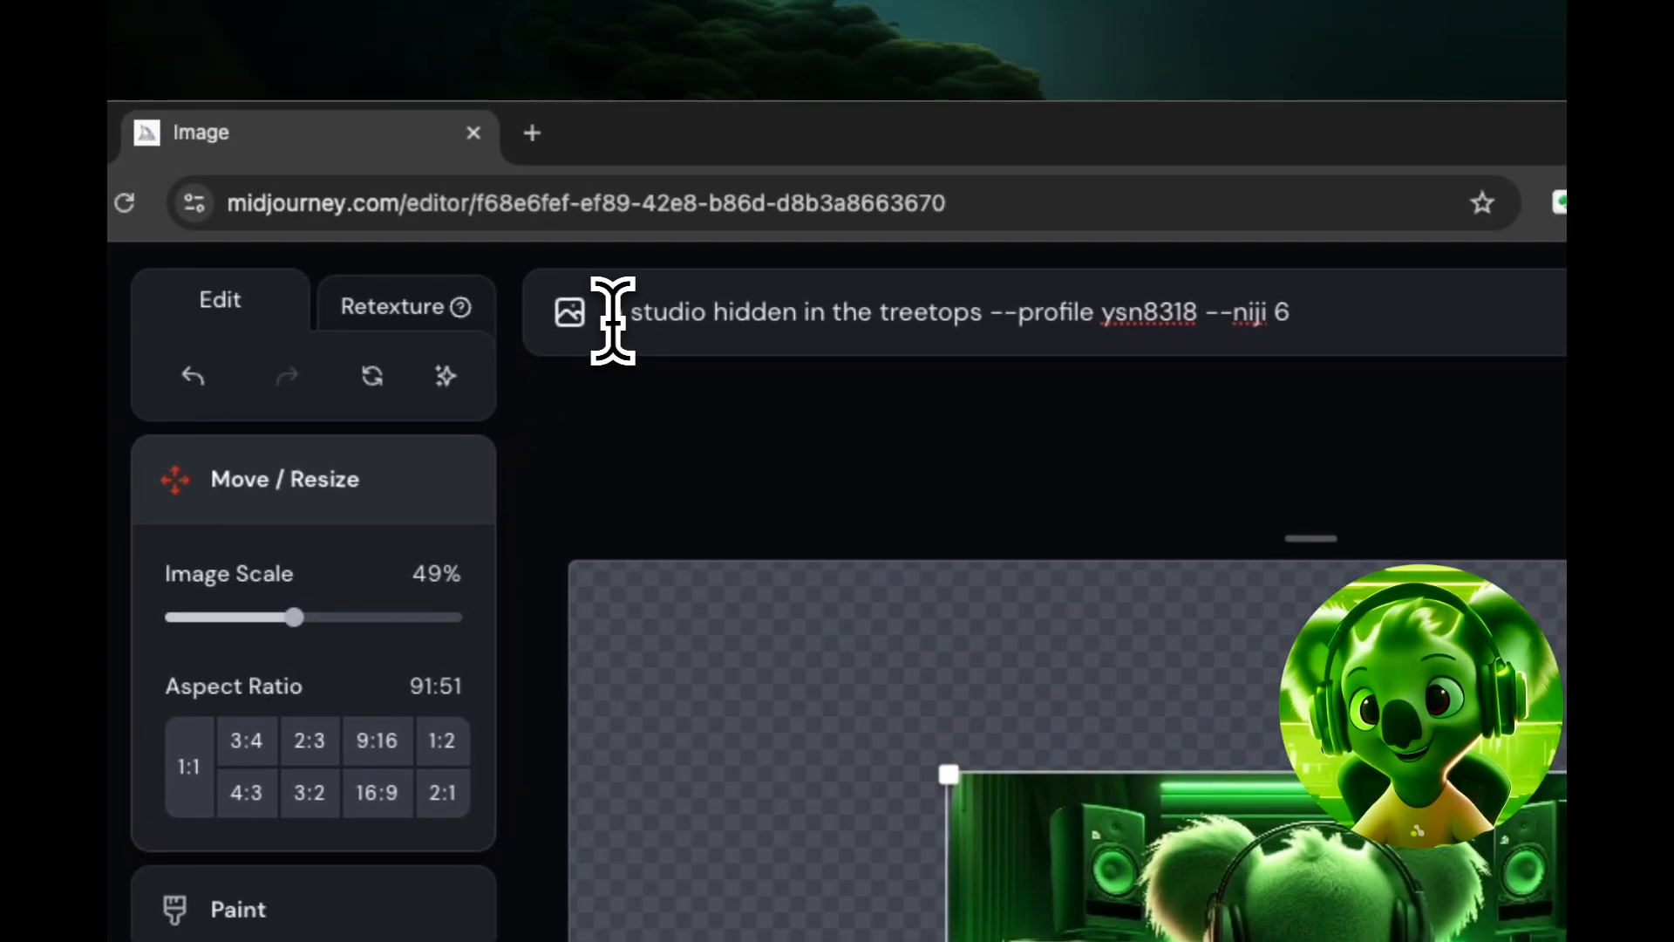
# Load the treetop studio result into the editor and scale it down to 69%
pyautogui.moveTo(614, 312); pyautogui.dragTo(971, 313)
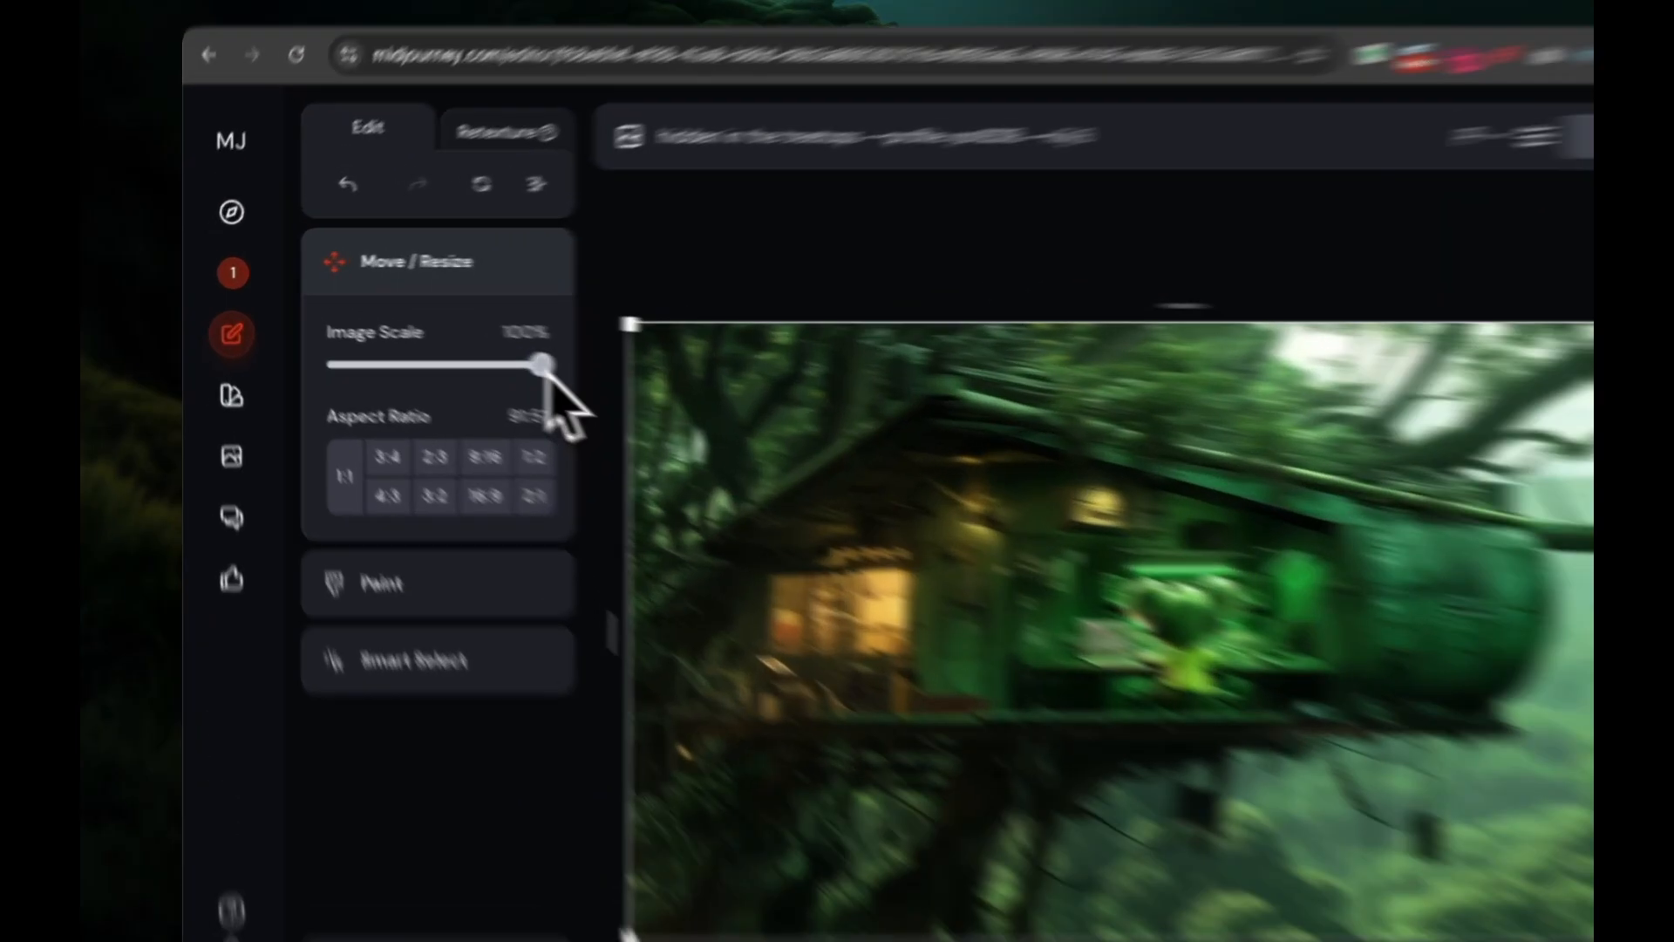
pyautogui.moveTo(539, 366); pyautogui.dragTo(395, 495)
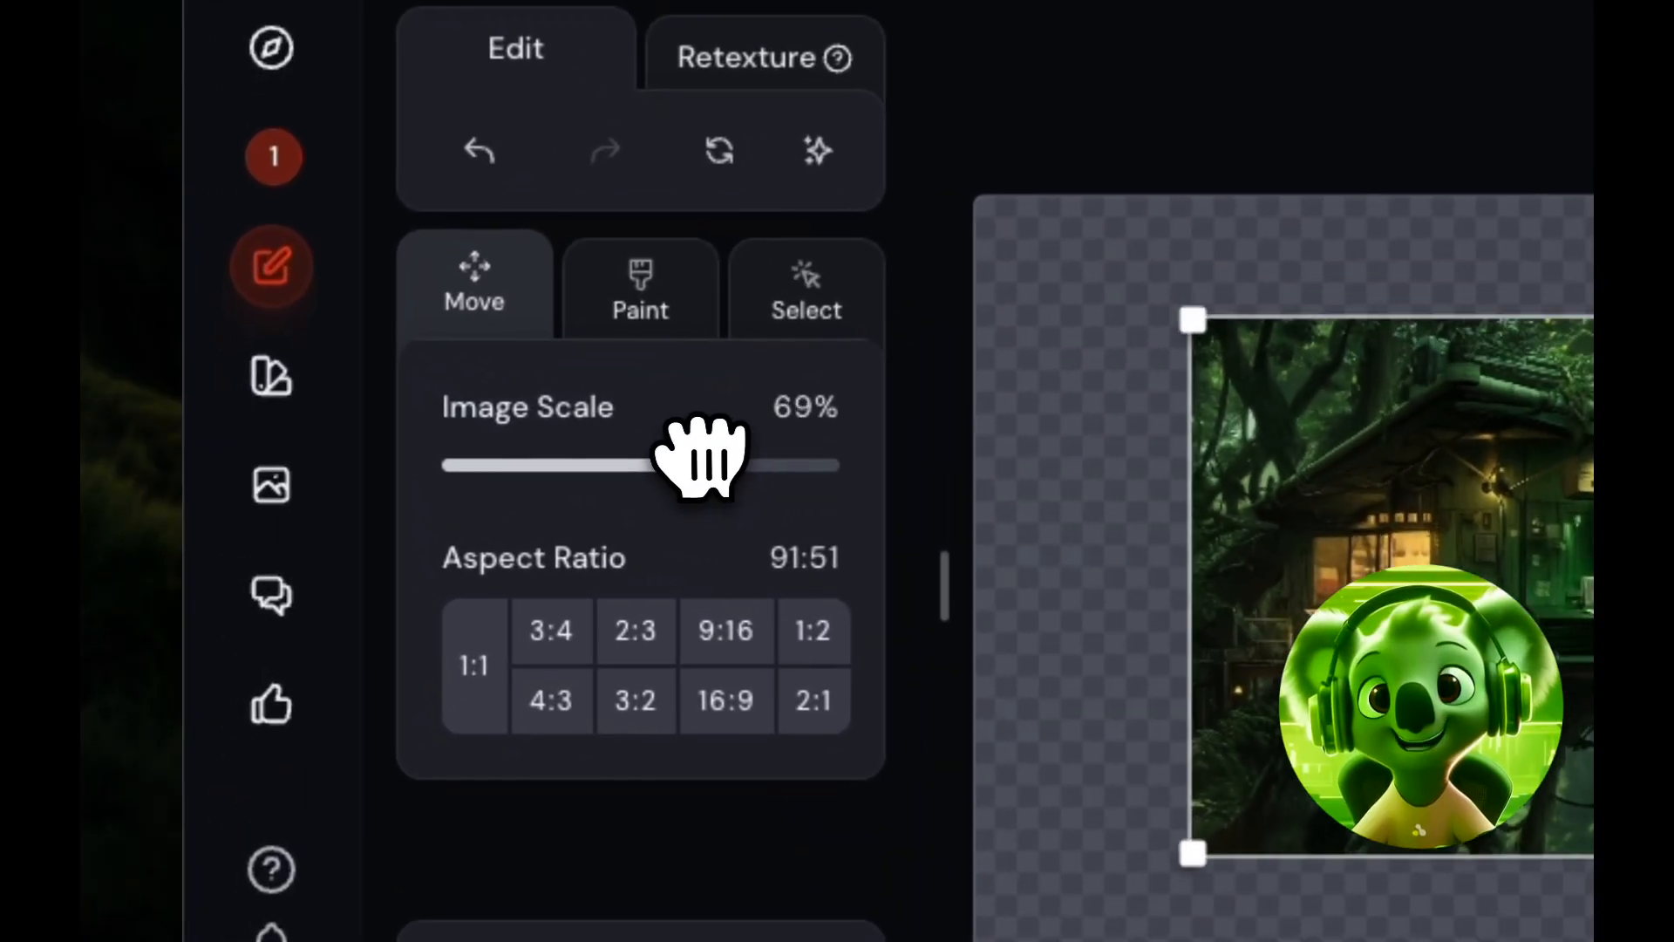
# Shrink the treehouse image to about 21% to outpaint a wide forest valley
pyautogui.moveTo(699, 463); pyautogui.dragTo(571, 463)
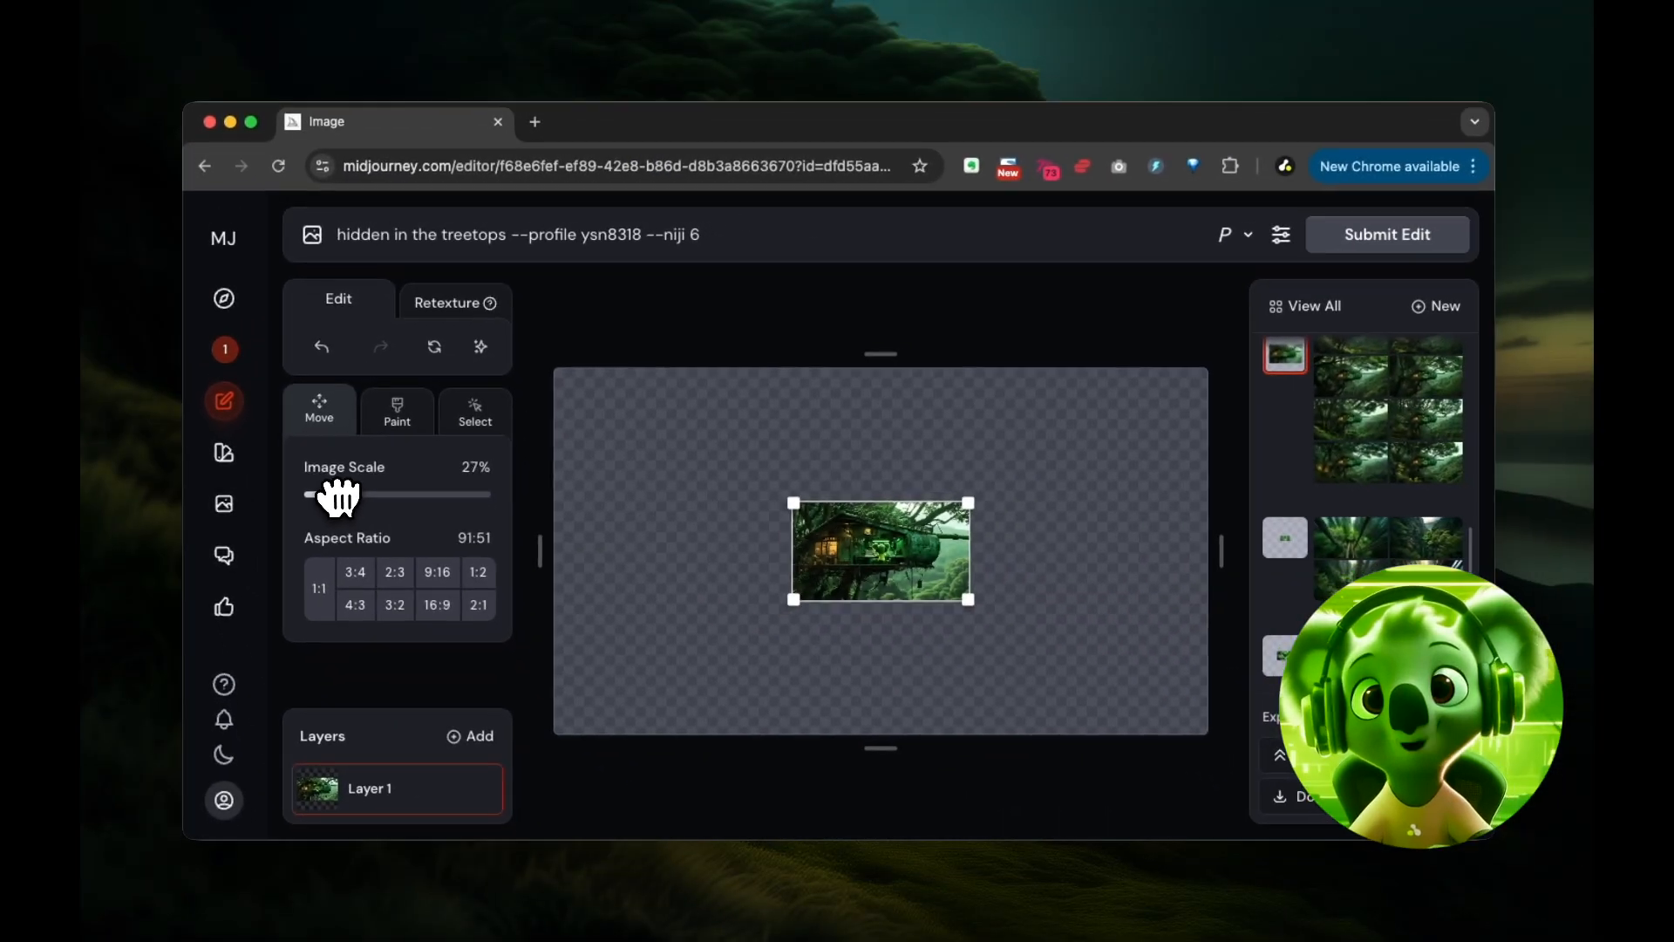
pyautogui.moveTo(336, 495); pyautogui.dragTo(325, 494)
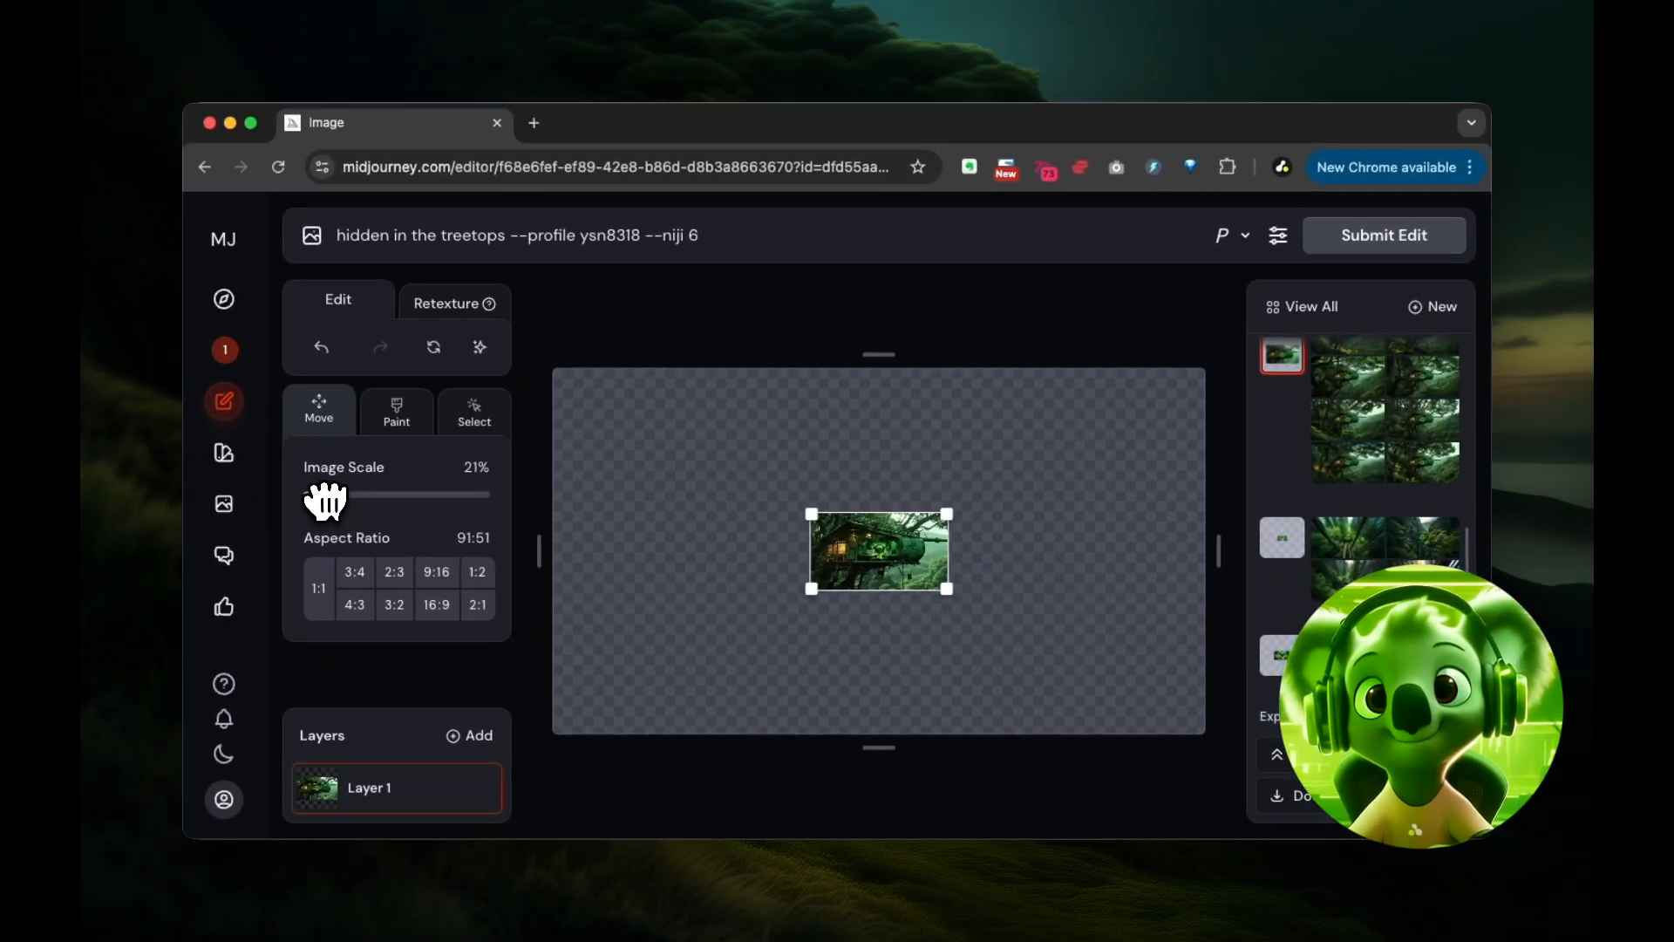
pyautogui.moveTo(325, 493); pyautogui.dragTo(329, 493)
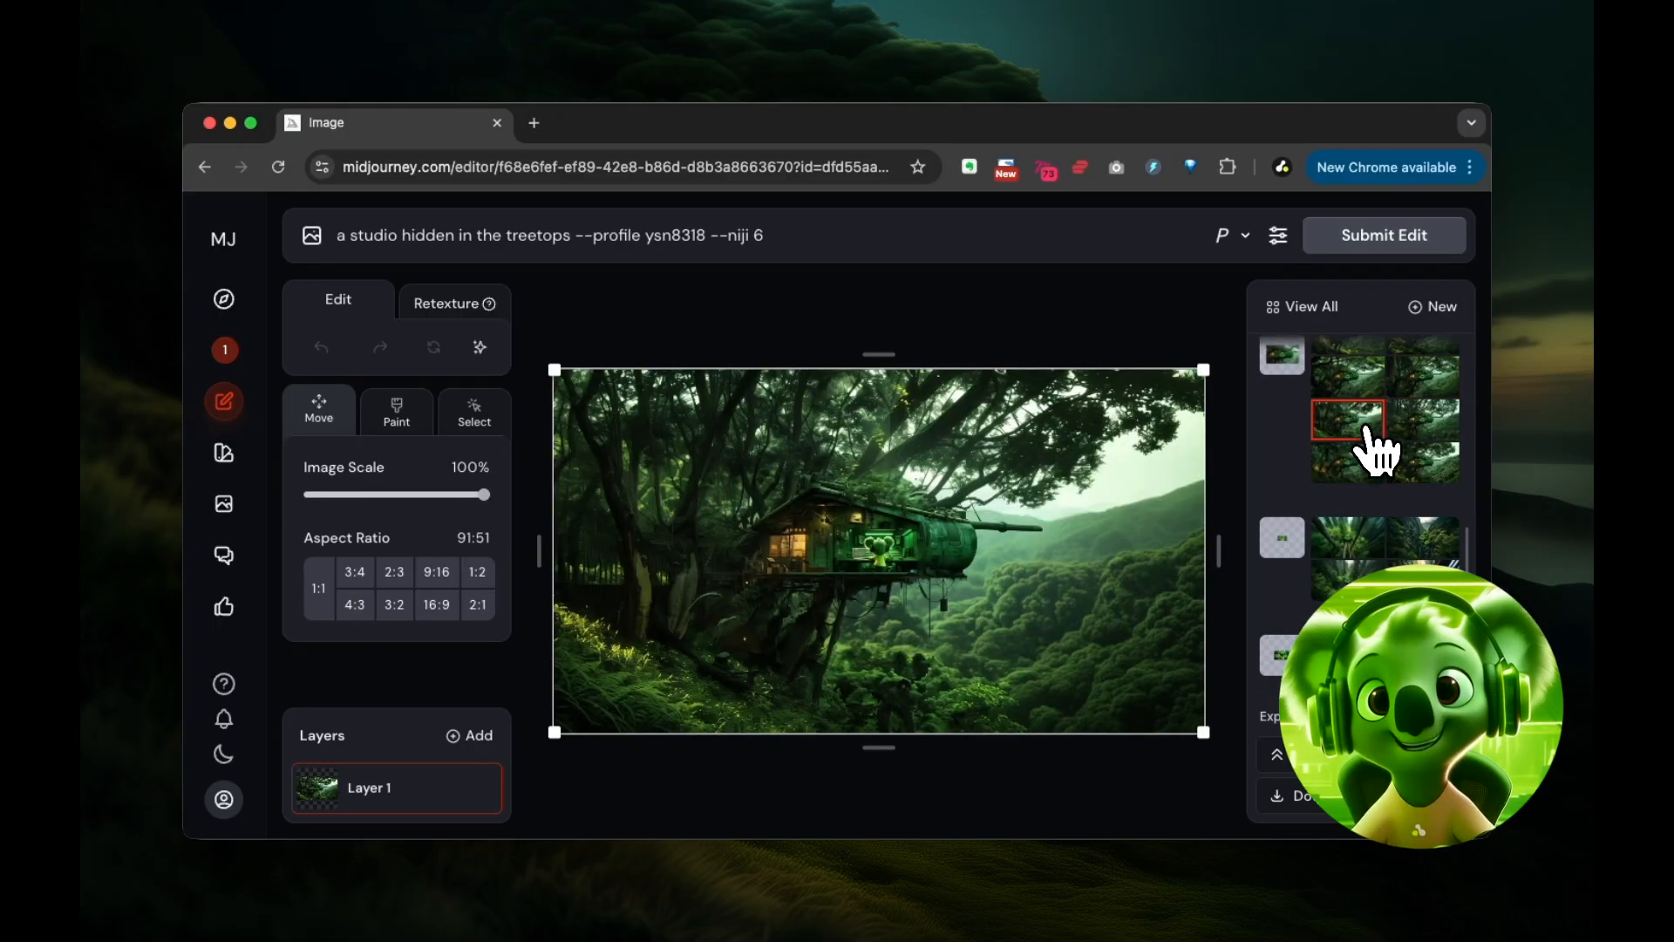
# Browse two of the new wide forest valley variations in the right panel
pyautogui.click(1423, 420)
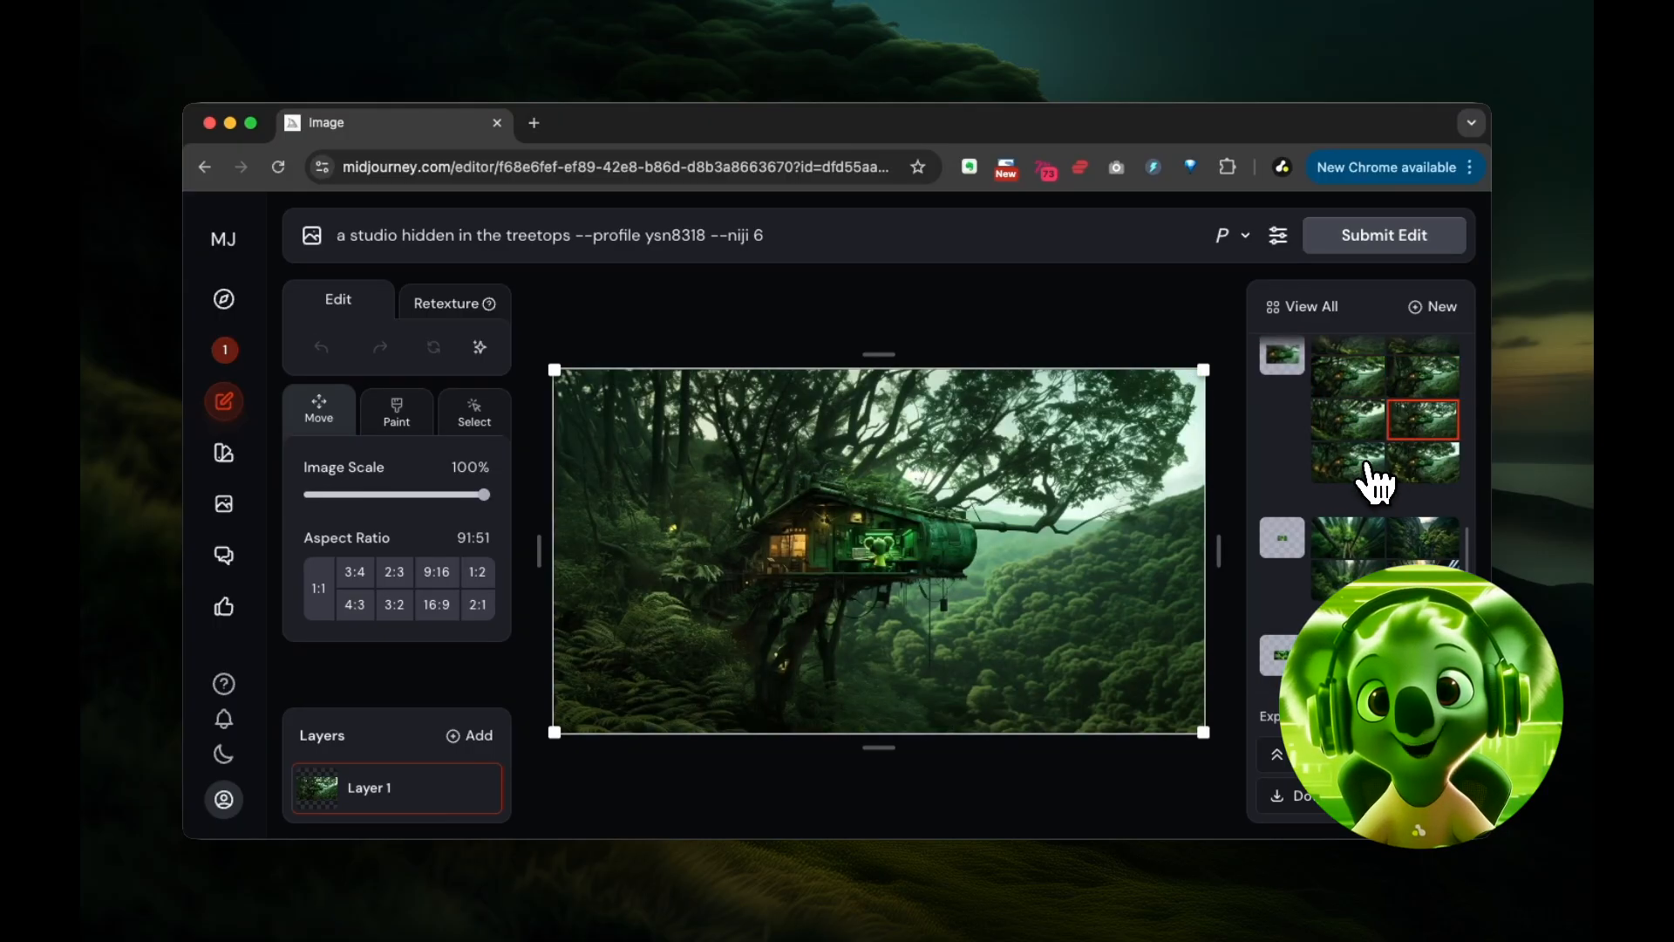
pyautogui.click(1423, 462)
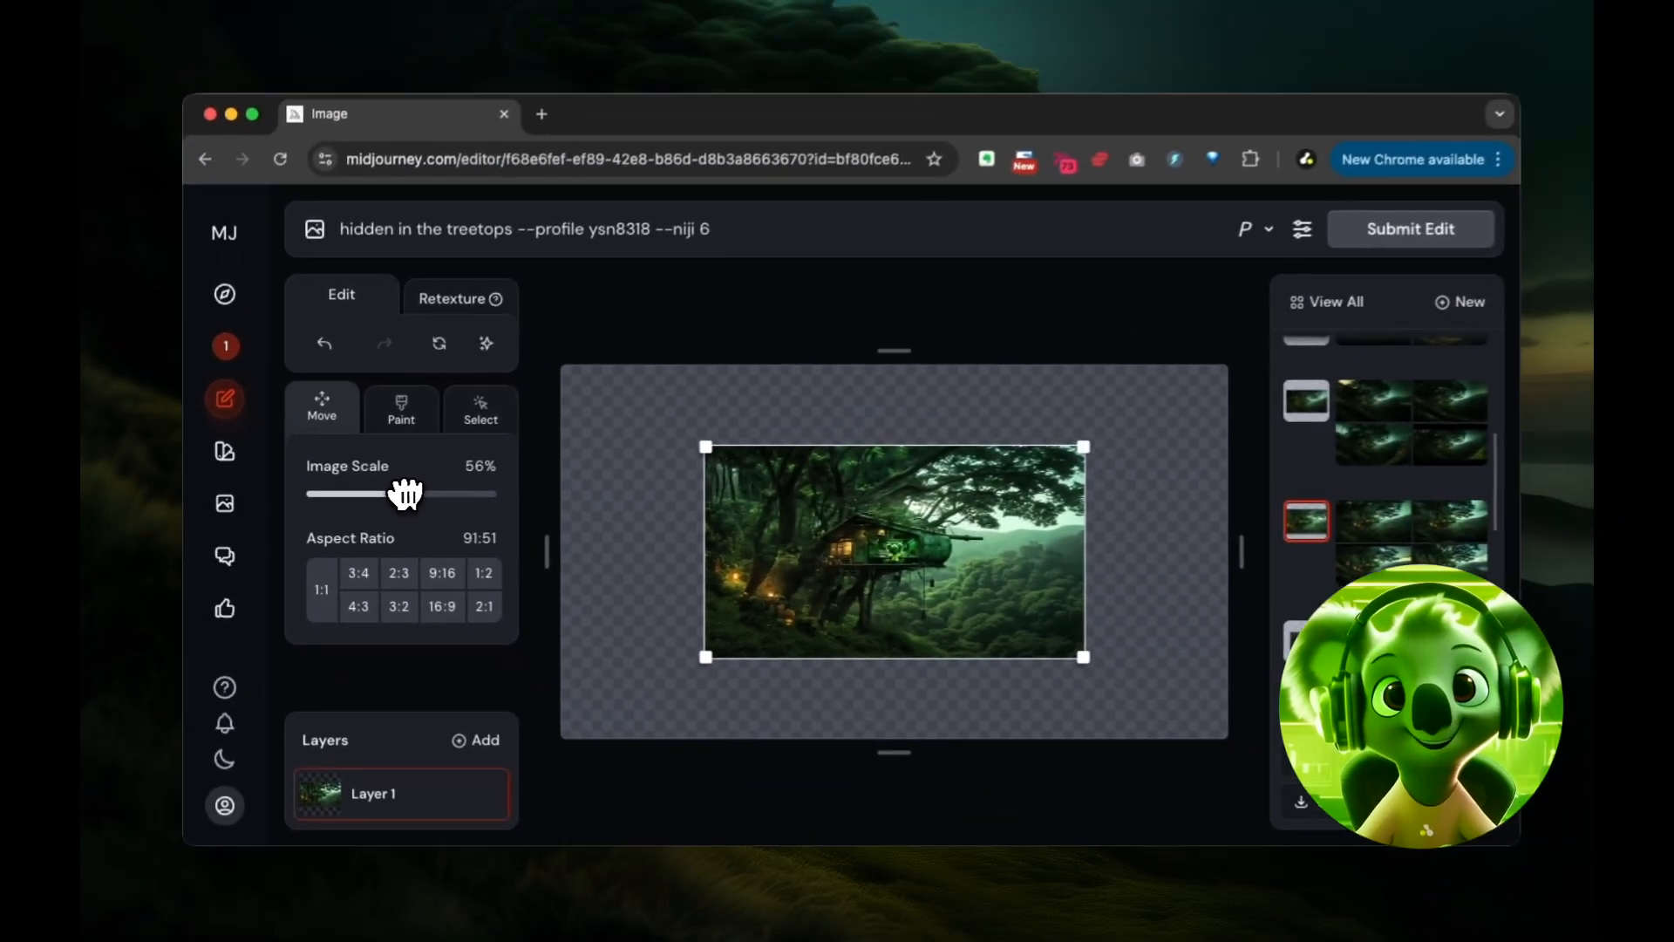
# Pick the distant treehouse variation, then submit a red cyberpunk glasses inpaint edit
pyautogui.moveTo(405, 494); pyautogui.dragTo(490, 494)
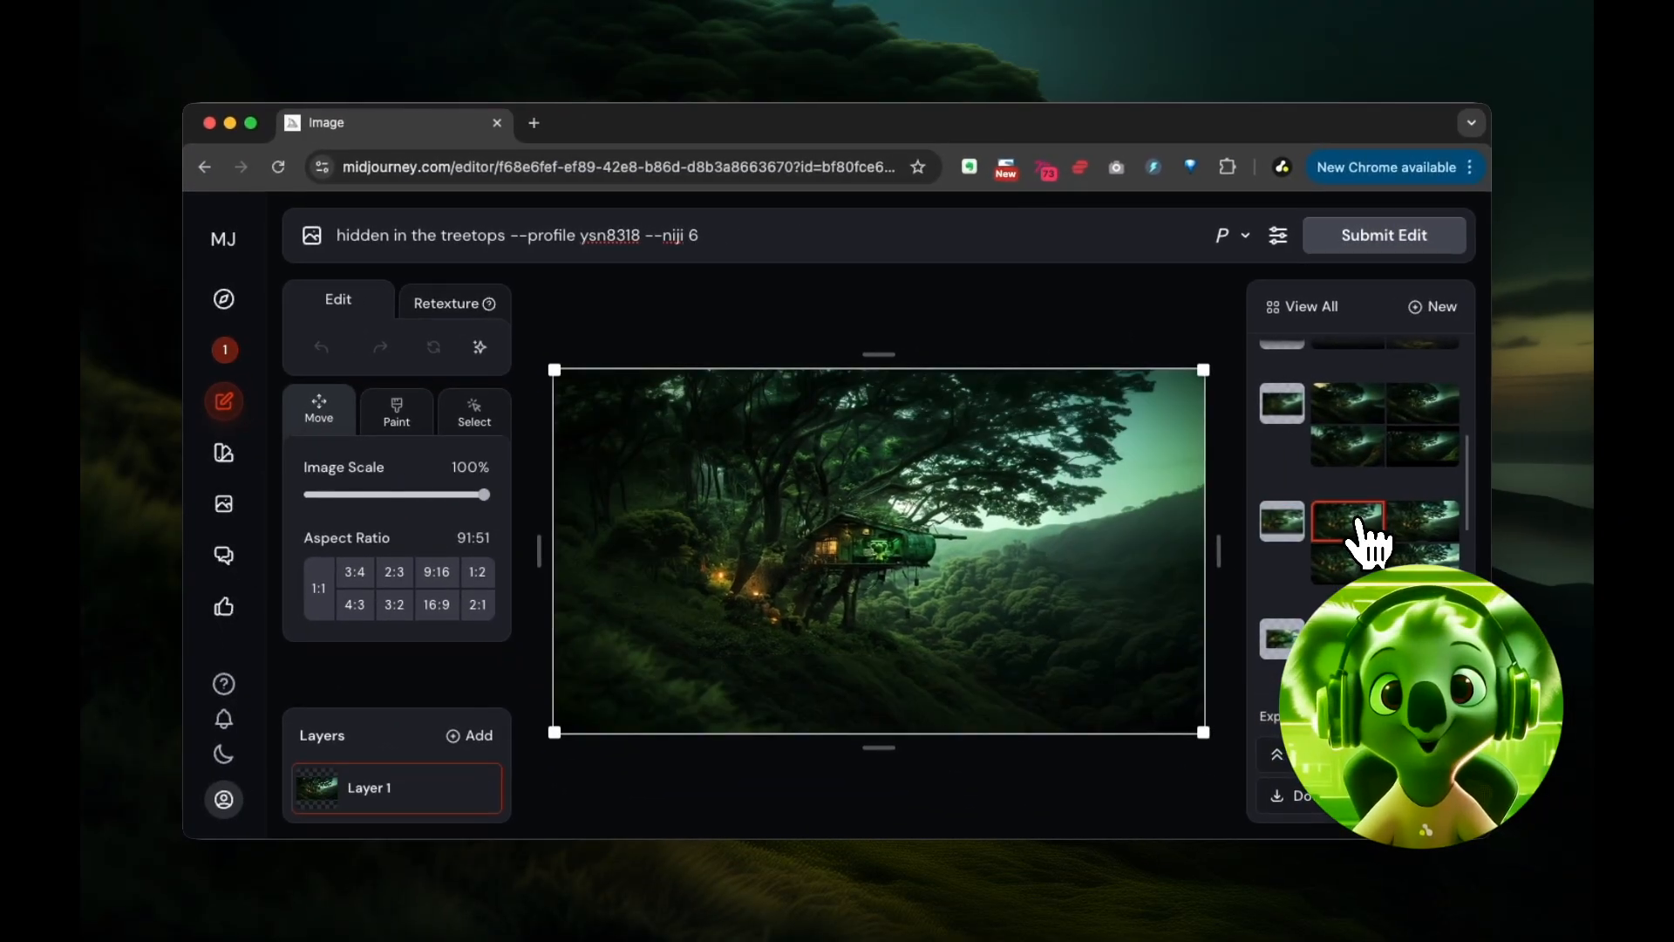
pyautogui.click(1421, 520)
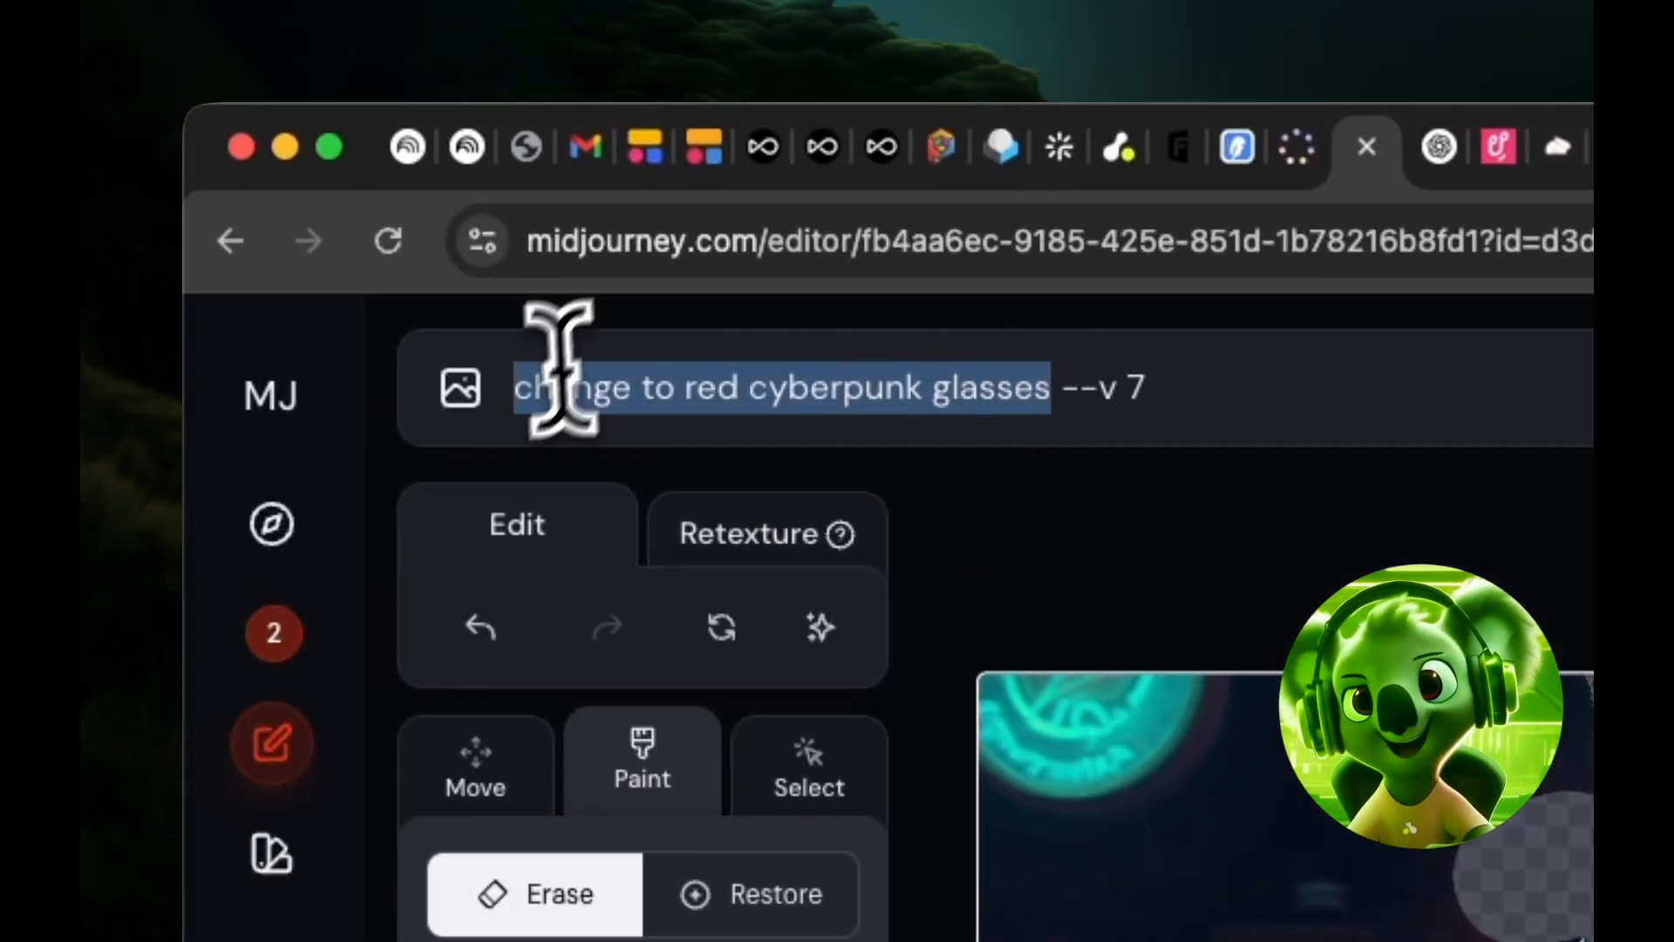
pyautogui.click(1371, 249)
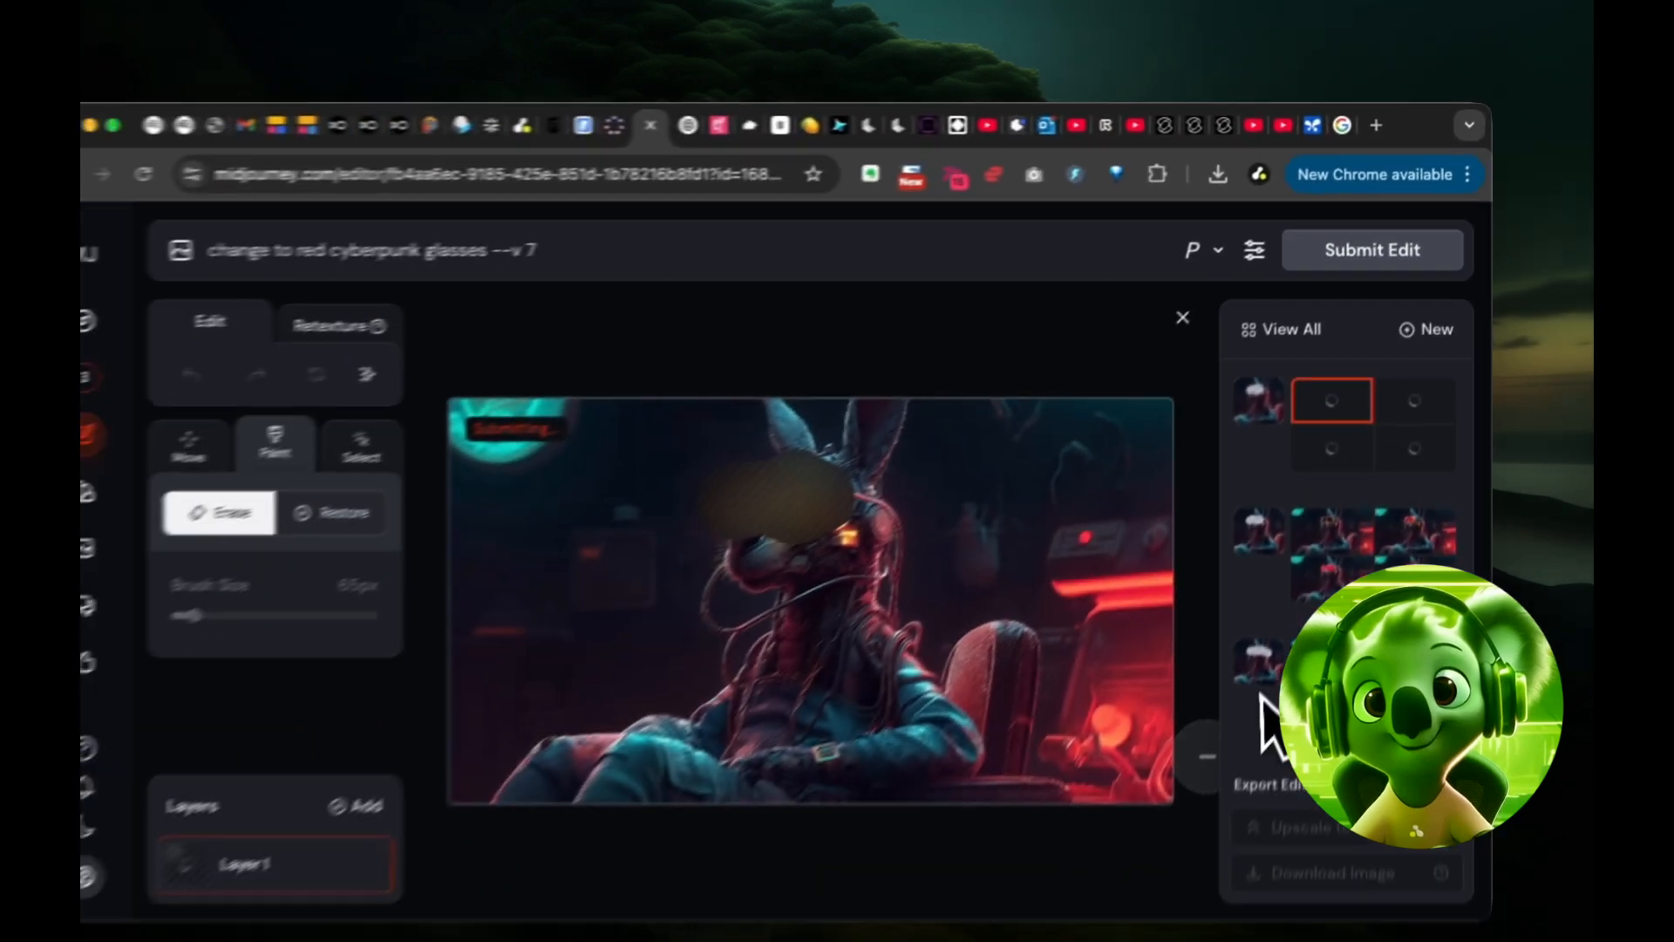